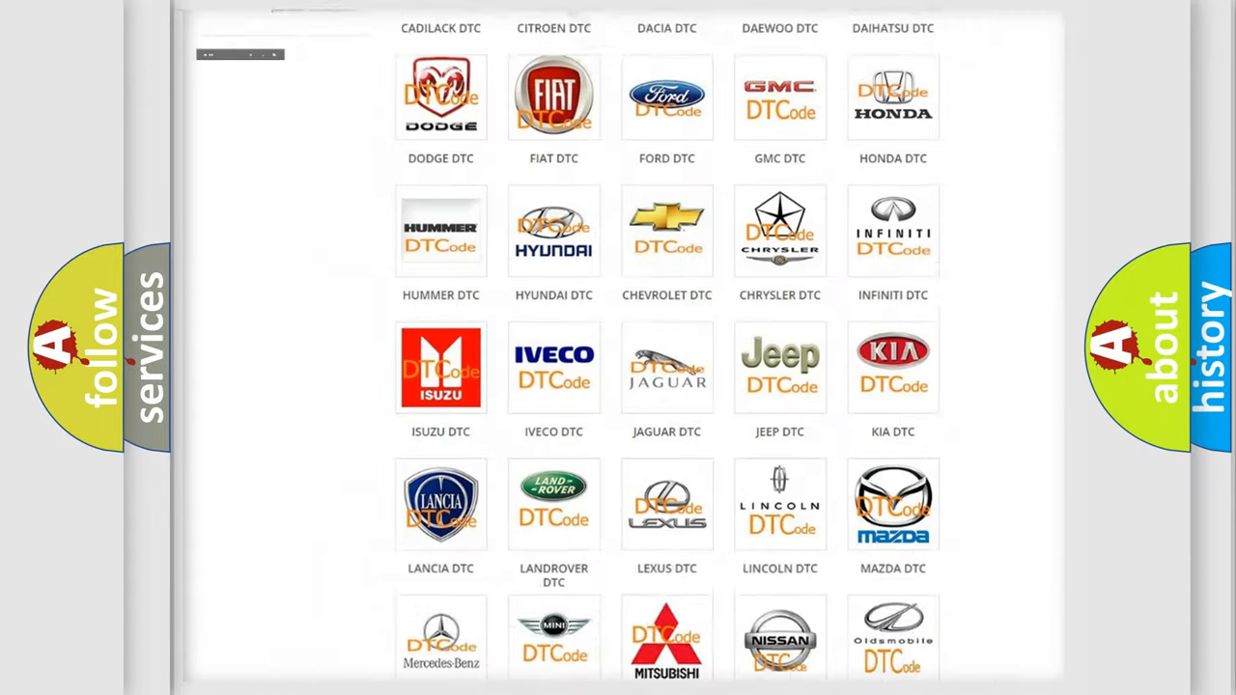
# Open the Infiniti DTC tile to list its airbag fault codes from B0002 onward.
pyautogui.scroll(3)
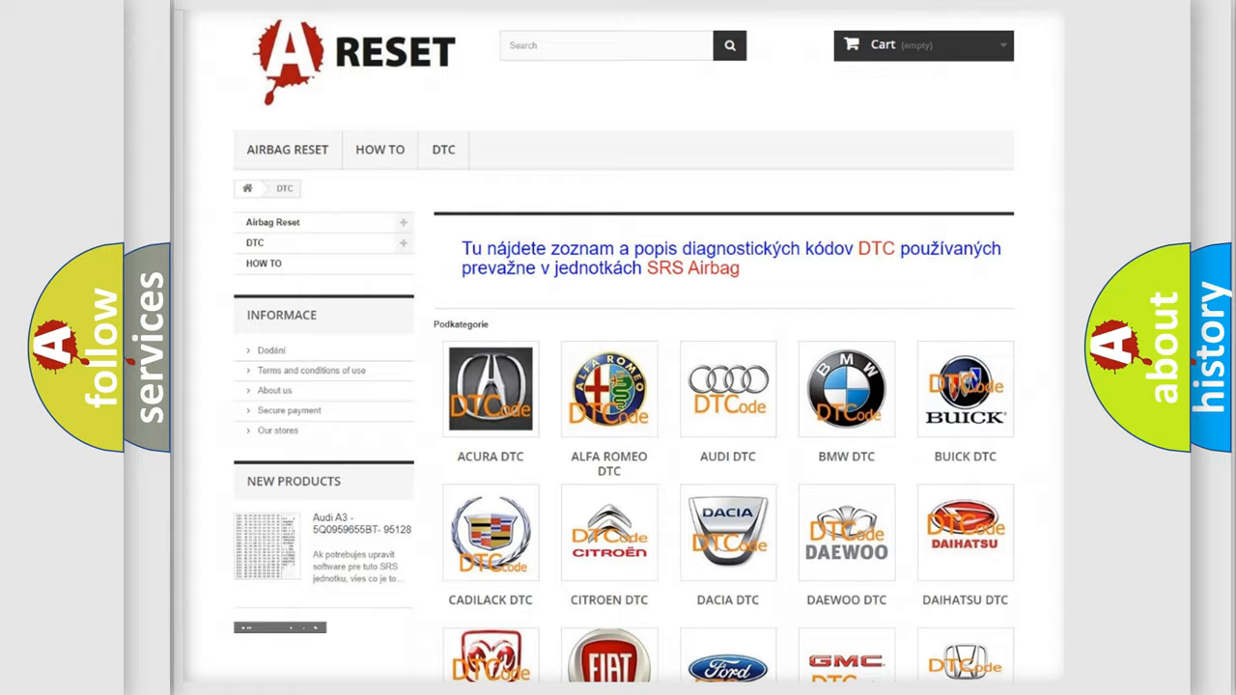
pyautogui.scroll(-3)
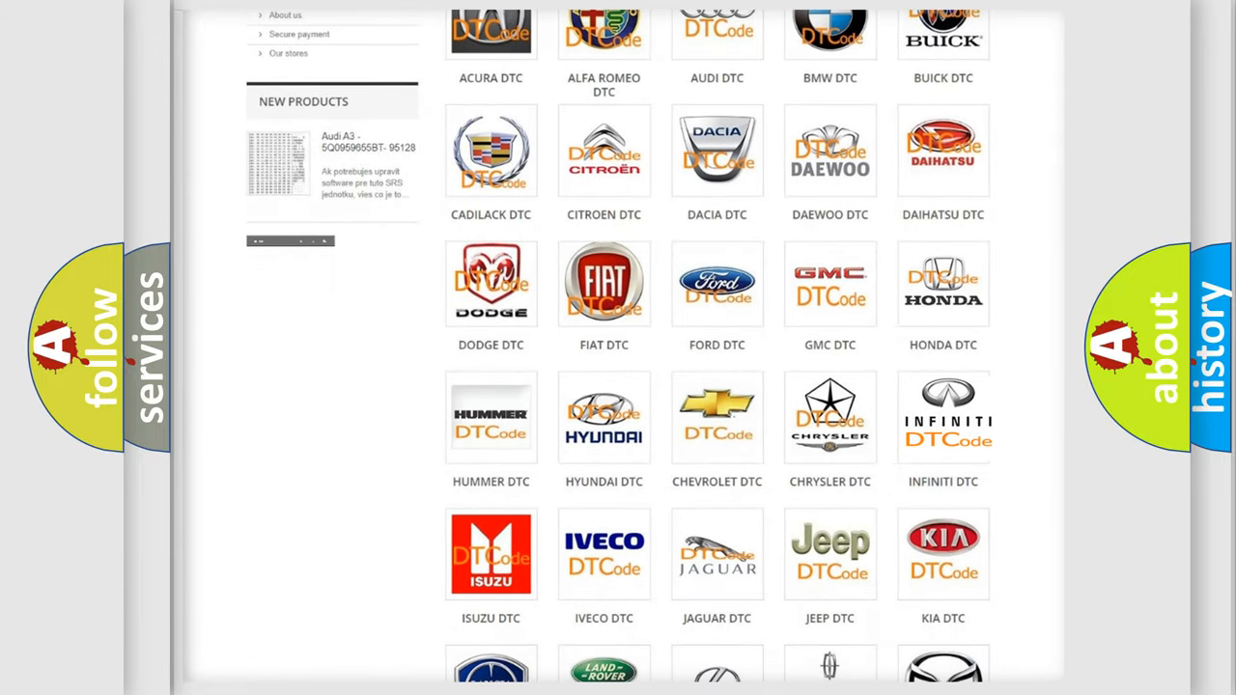
pyautogui.click(943, 417)
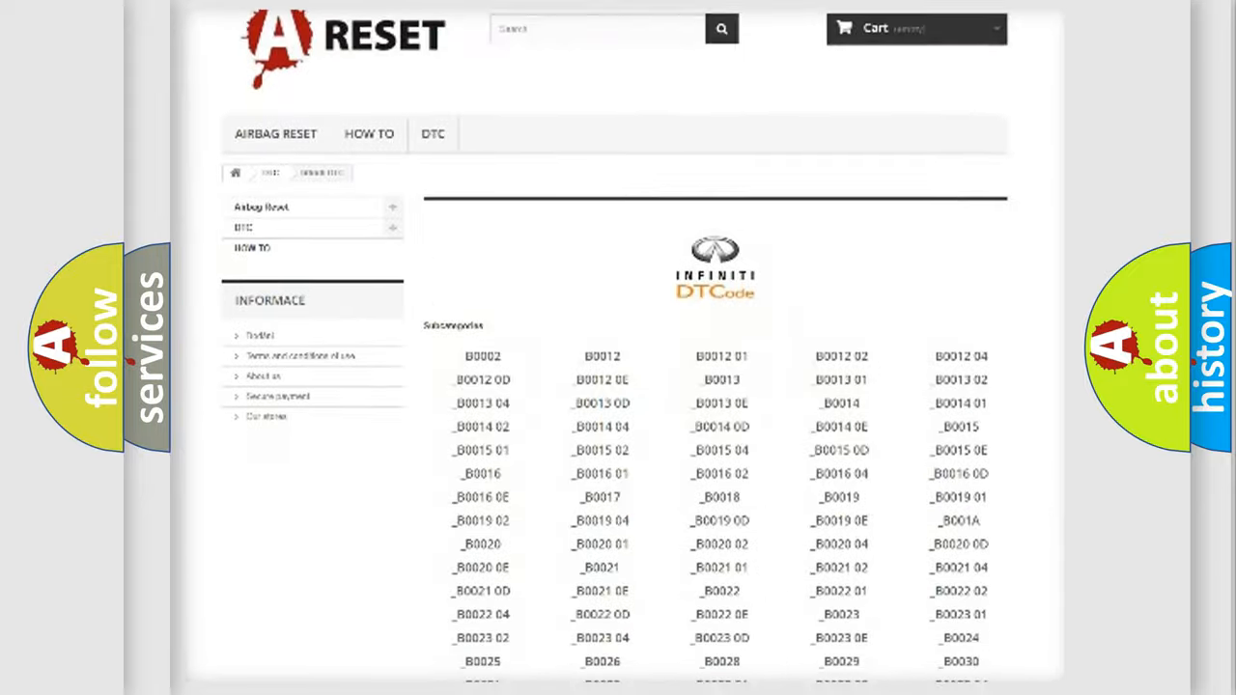
pyautogui.scroll(3)
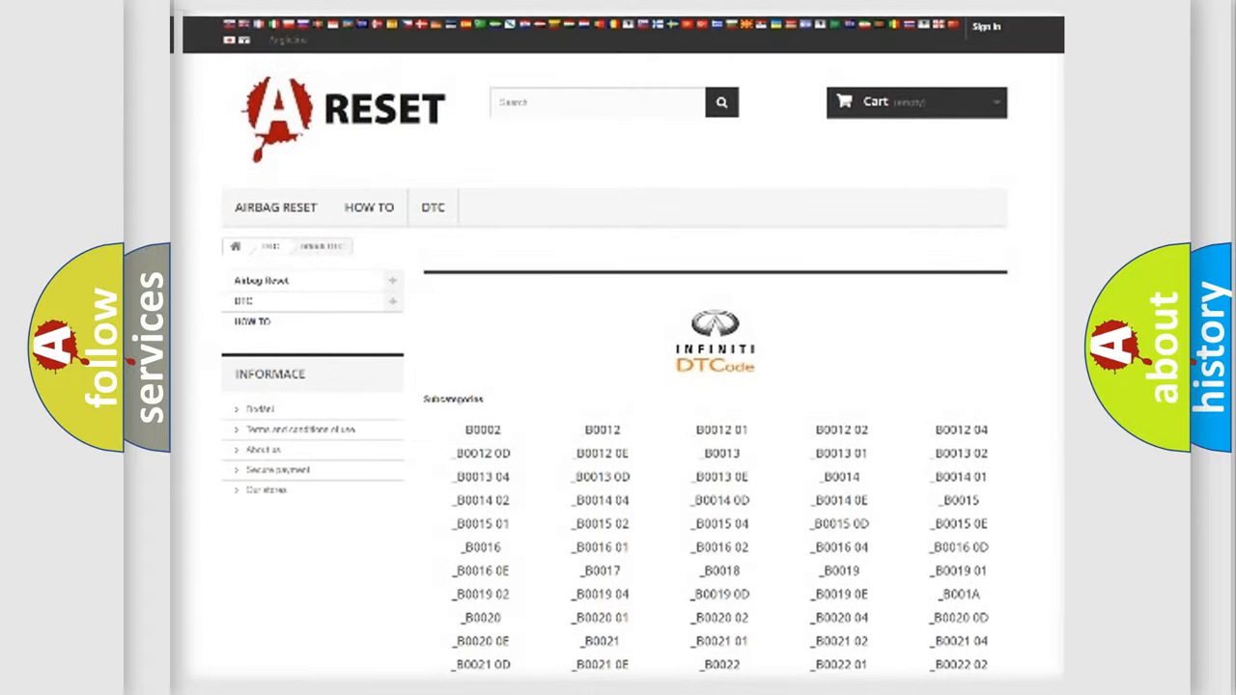